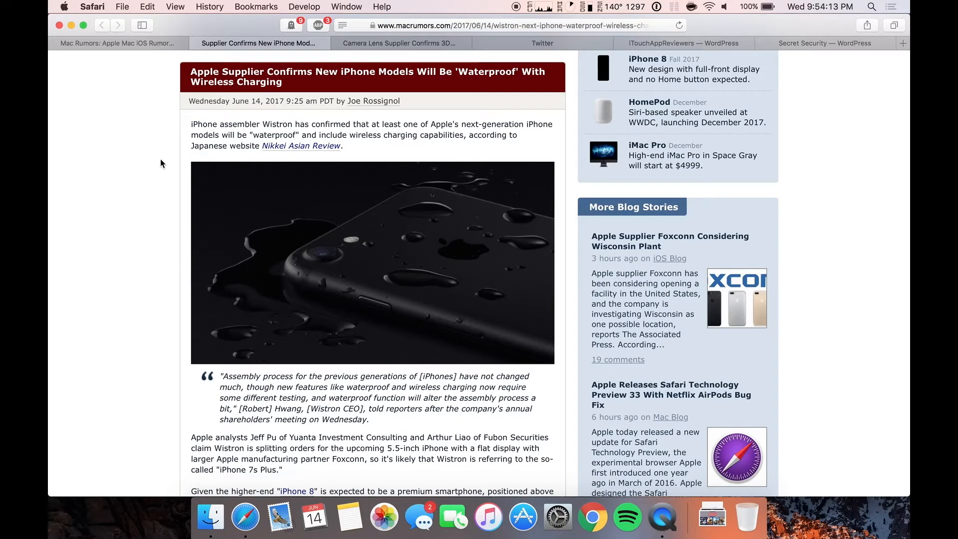
pyautogui.moveTo(172, 140)
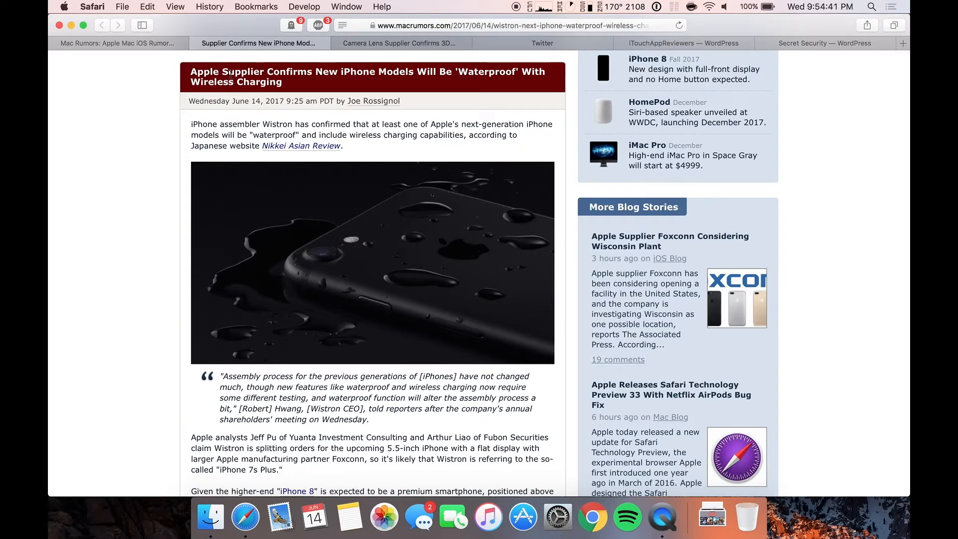
pyautogui.scroll(-3)
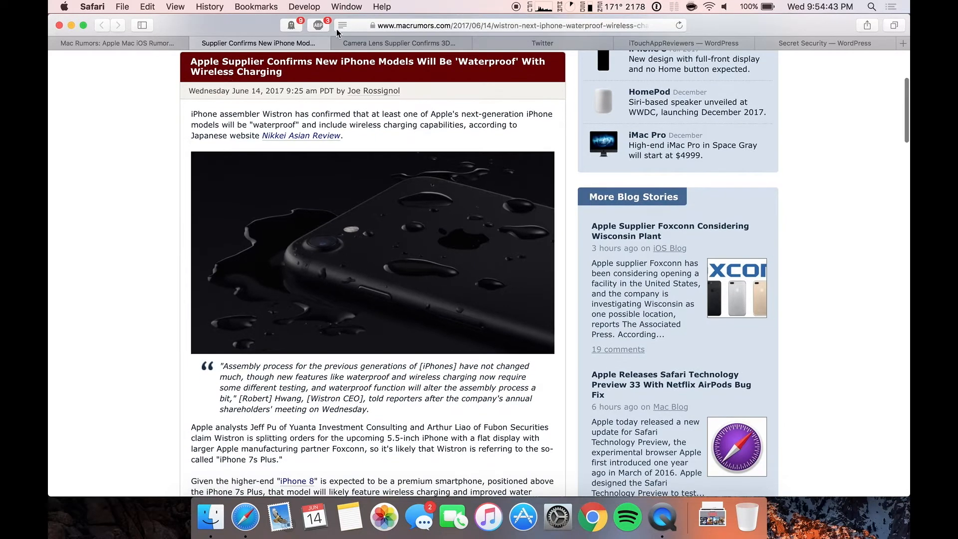
pyautogui.scroll(-3)
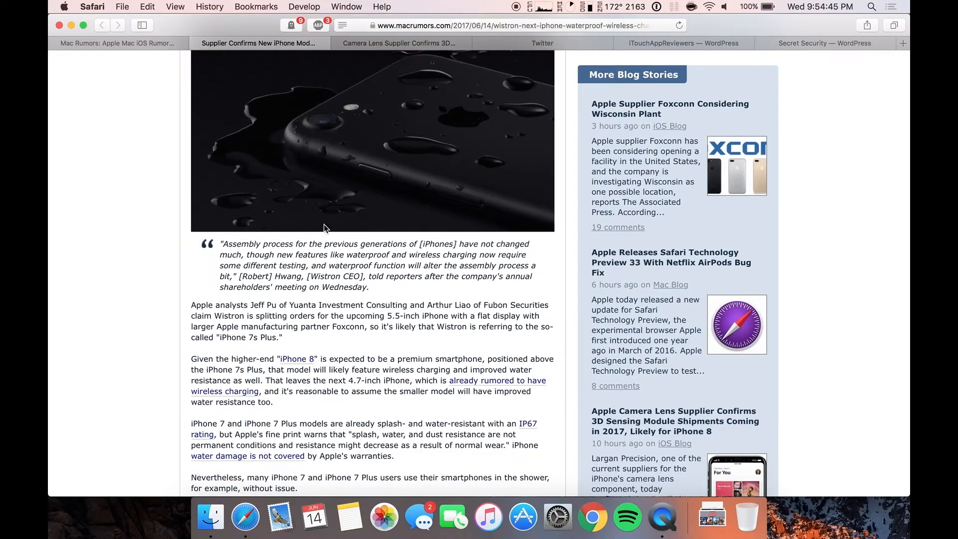
pyautogui.scroll(-3)
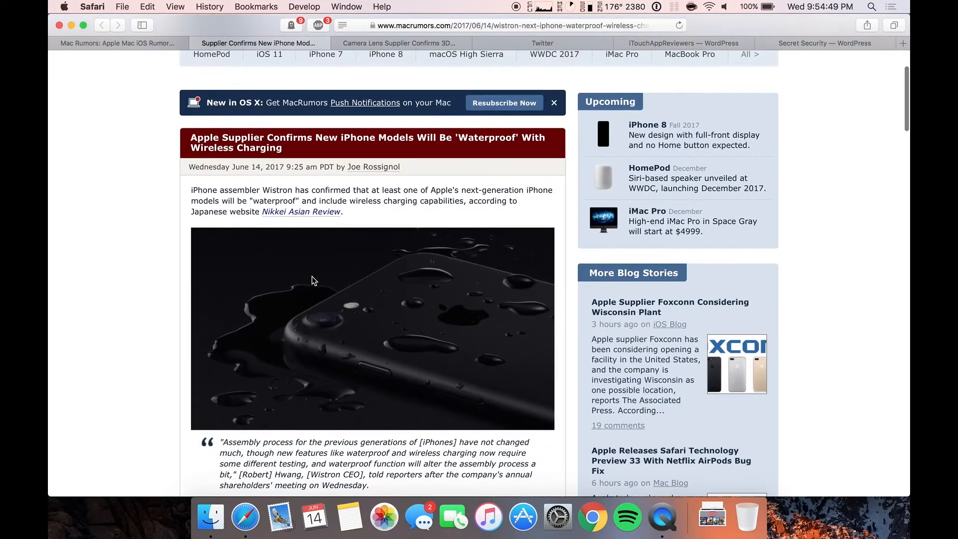
pyautogui.scroll(-3)
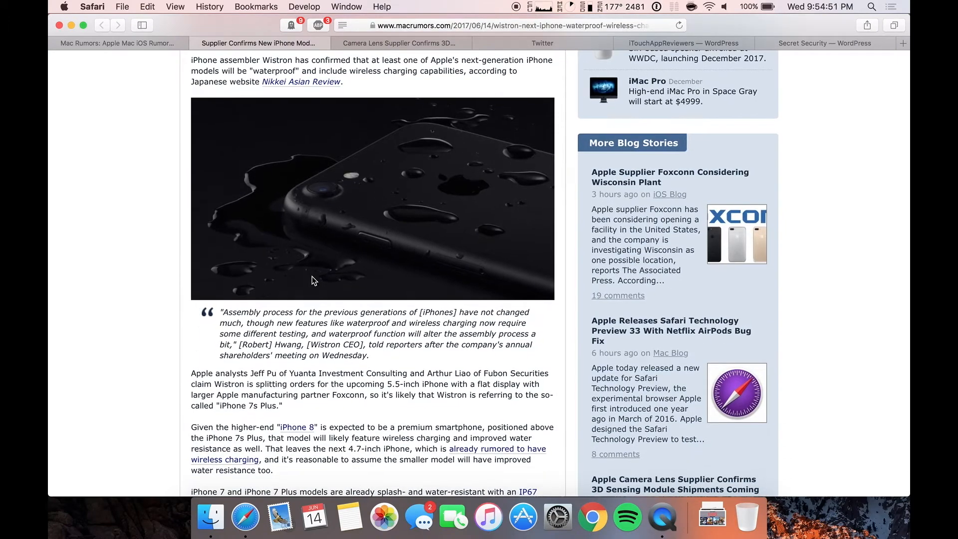
pyautogui.scroll(-3)
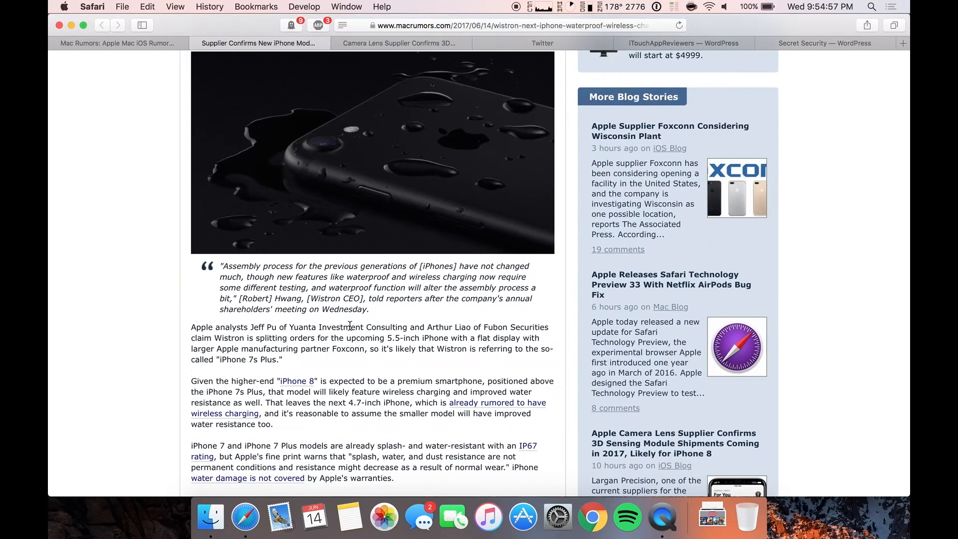
pyautogui.scroll(-3)
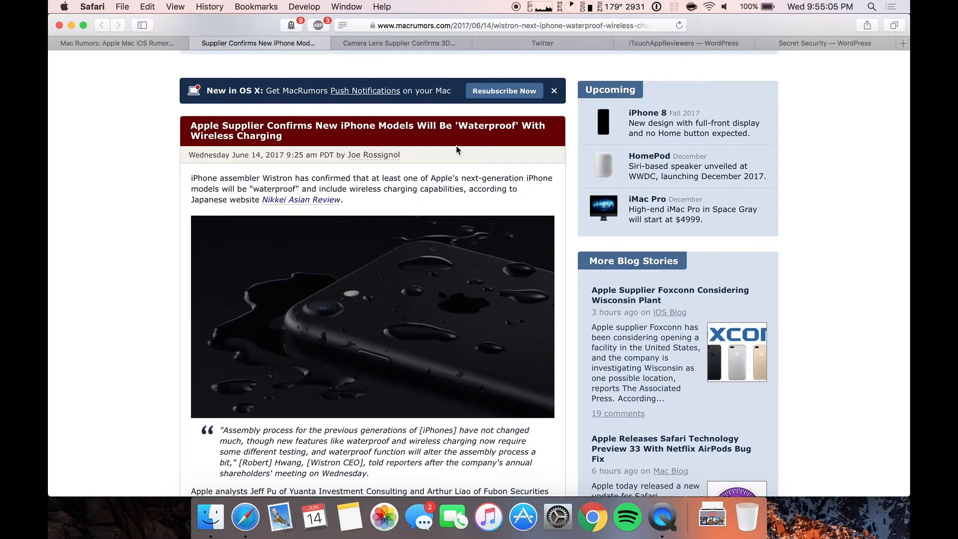
pyautogui.scroll(-3)
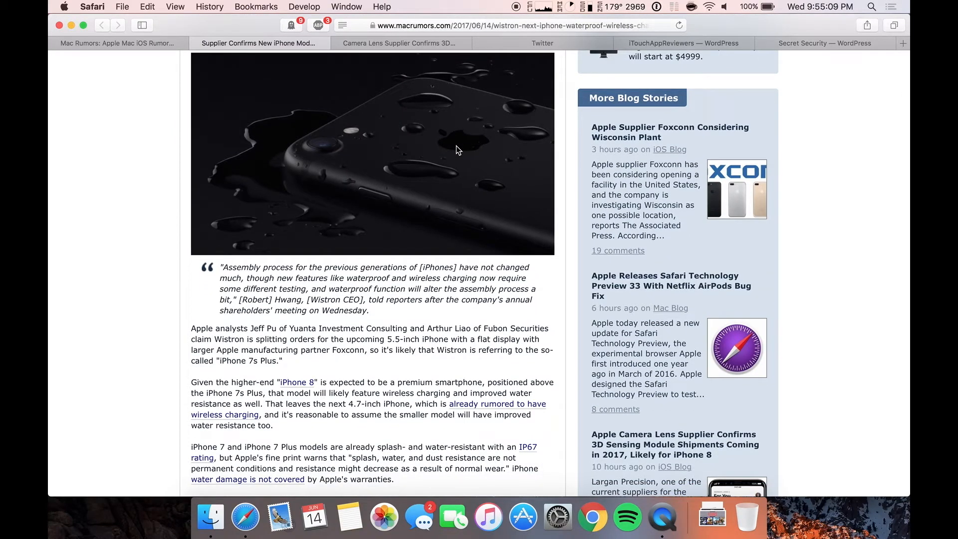
pyautogui.scroll(-3)
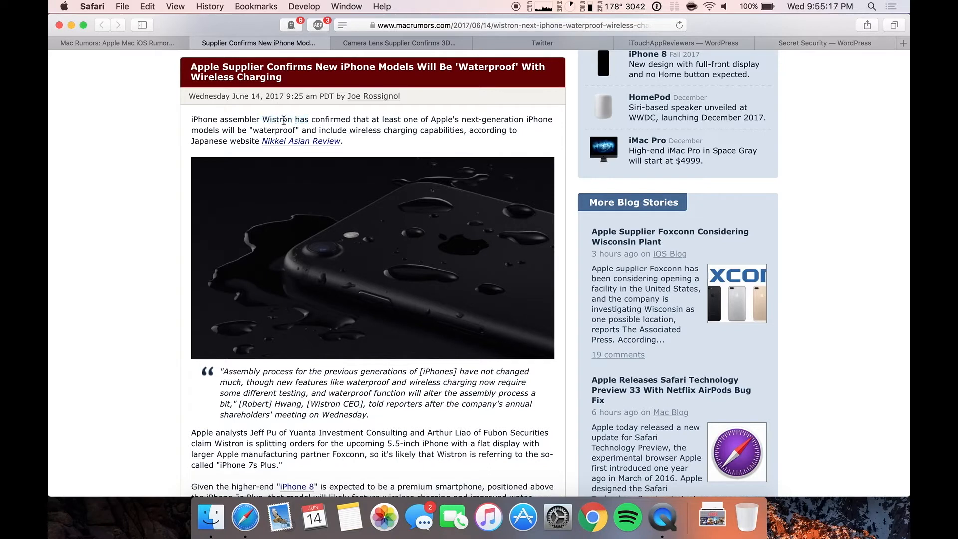
pyautogui.moveTo(337, 120)
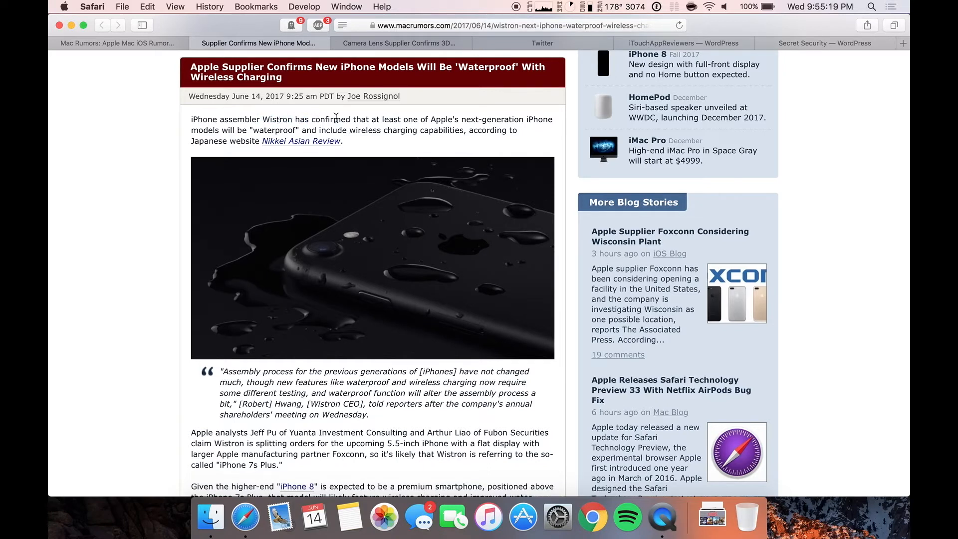
pyautogui.moveTo(433, 123)
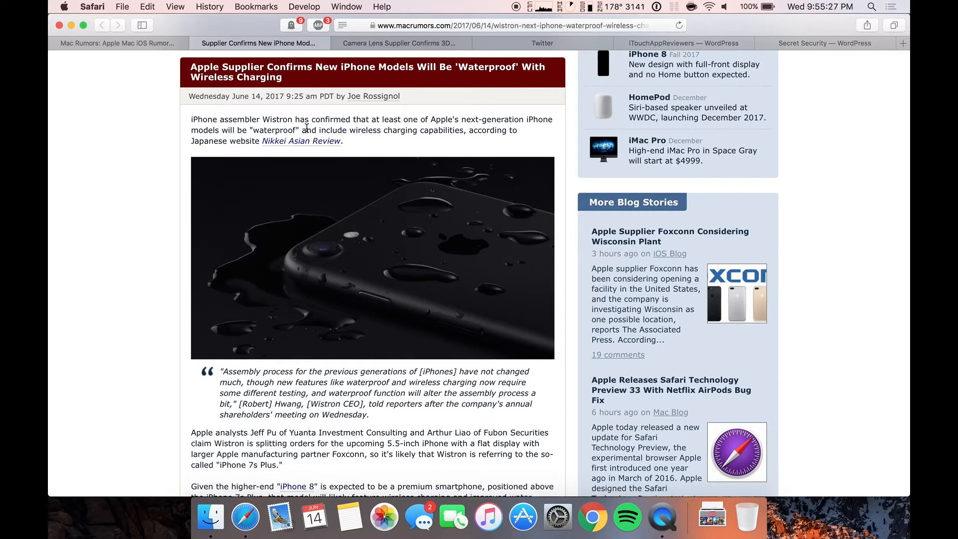
pyautogui.moveTo(347, 130); pyautogui.dragTo(408, 131)
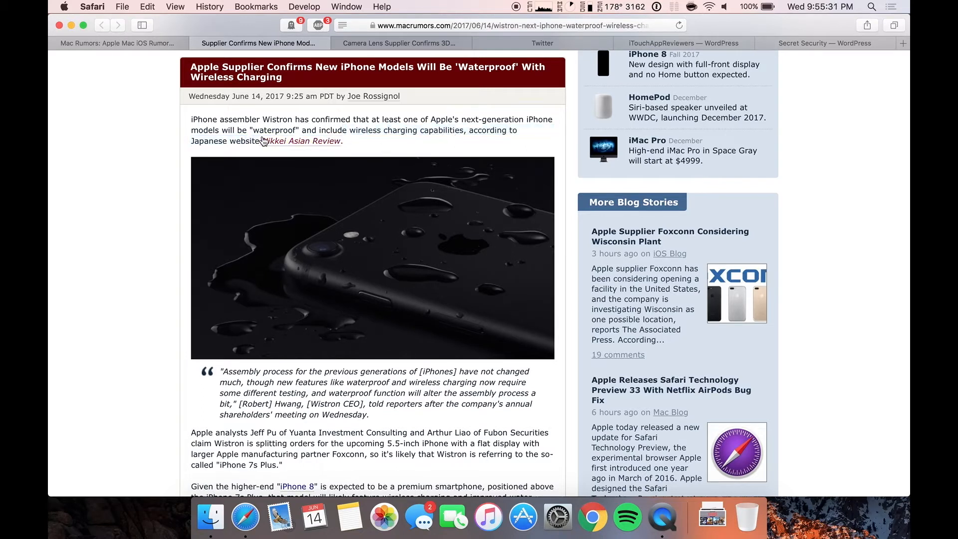
pyautogui.moveTo(345, 140)
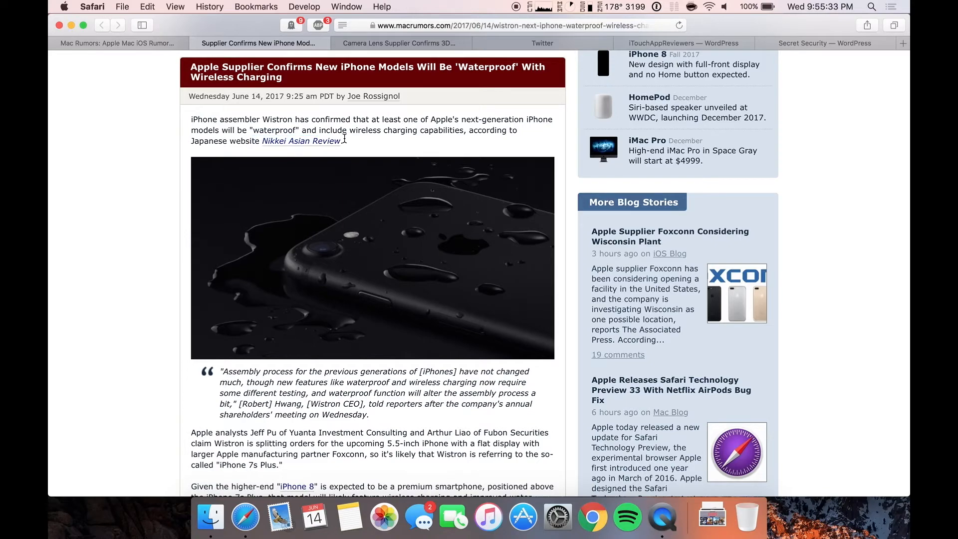
pyautogui.scroll(-3)
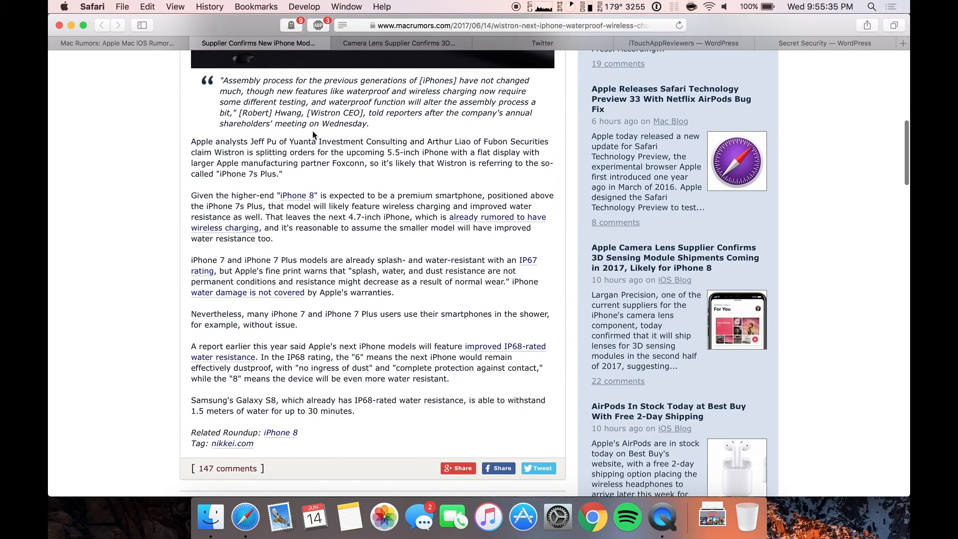
pyautogui.moveTo(220, 80); pyautogui.dragTo(468, 91)
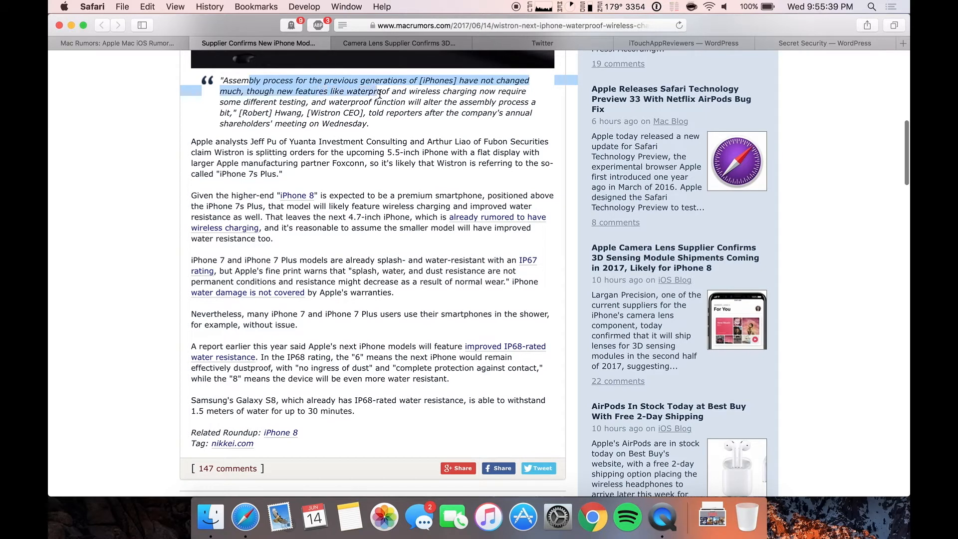
pyautogui.moveTo(464, 90)
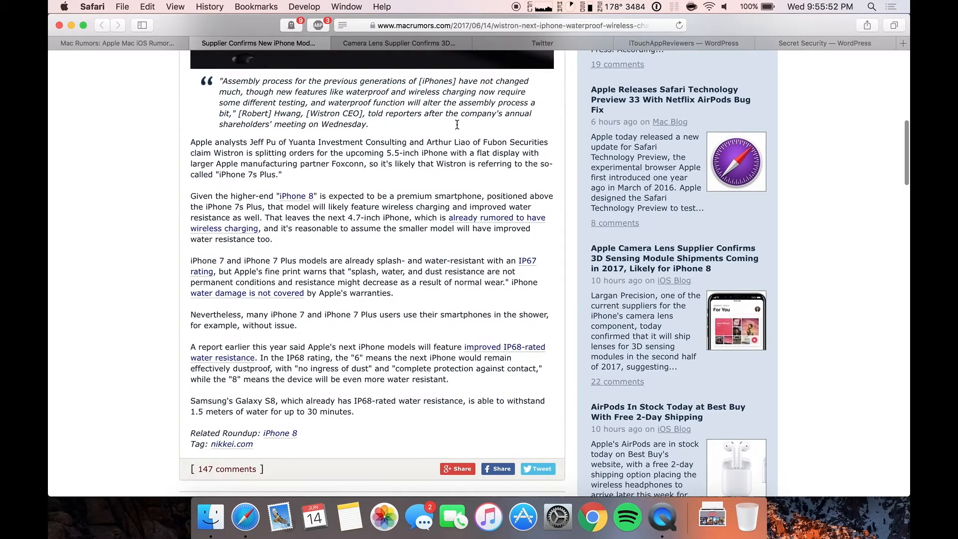
pyautogui.scroll(-3)
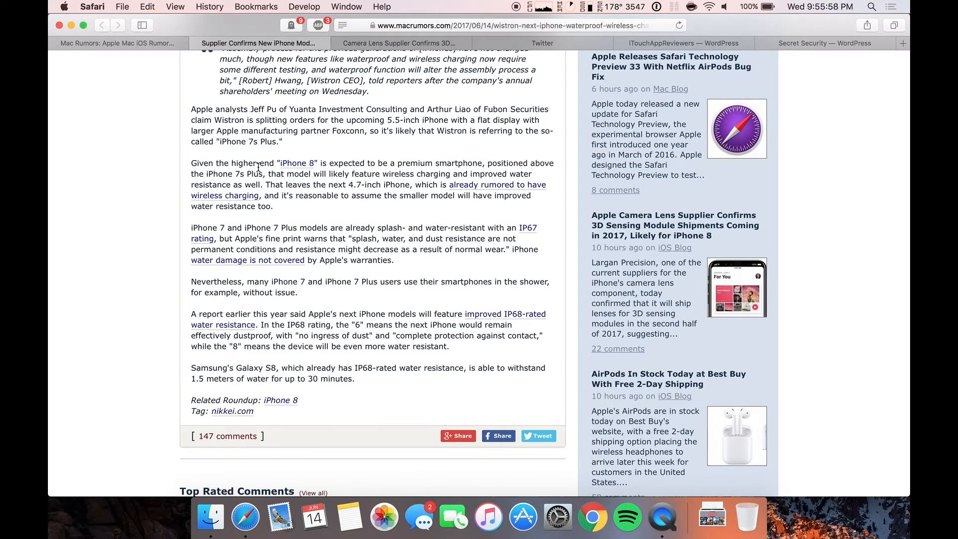
pyautogui.moveTo(410, 163)
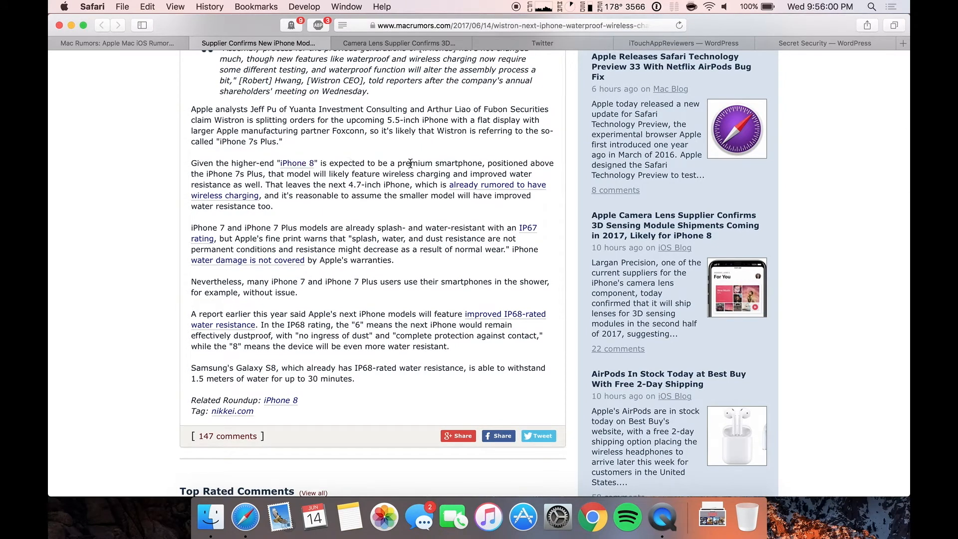
pyautogui.moveTo(280, 177)
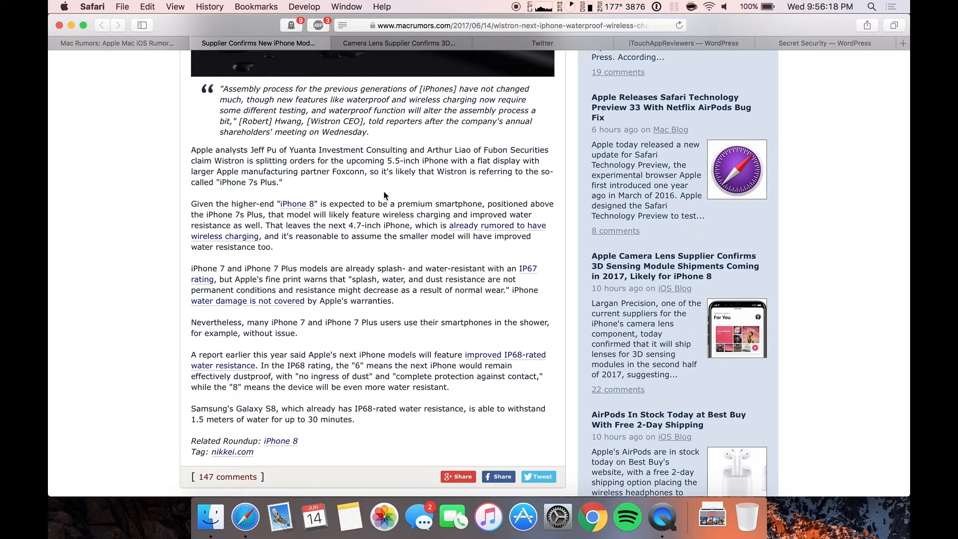
pyautogui.moveTo(367, 234)
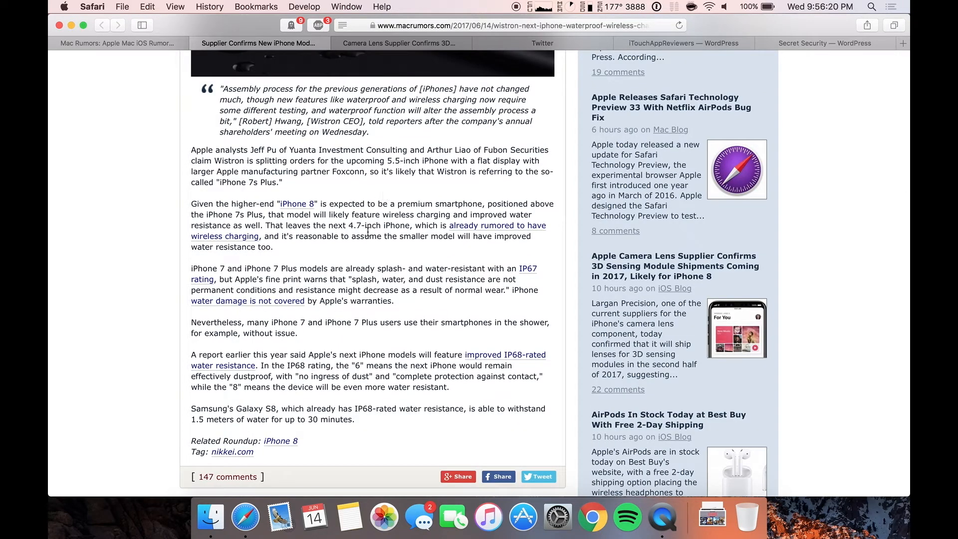
pyautogui.doubleClick(308, 366)
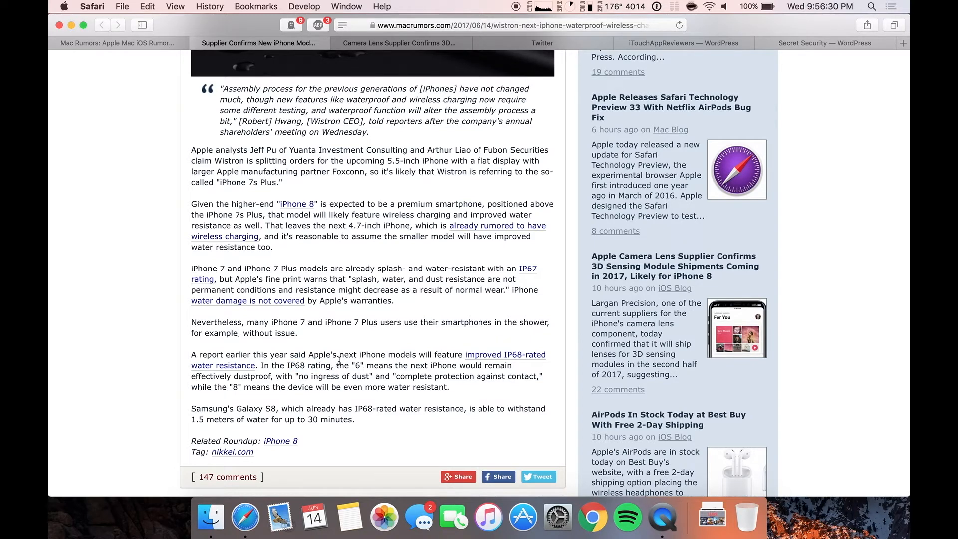
pyautogui.moveTo(315, 364)
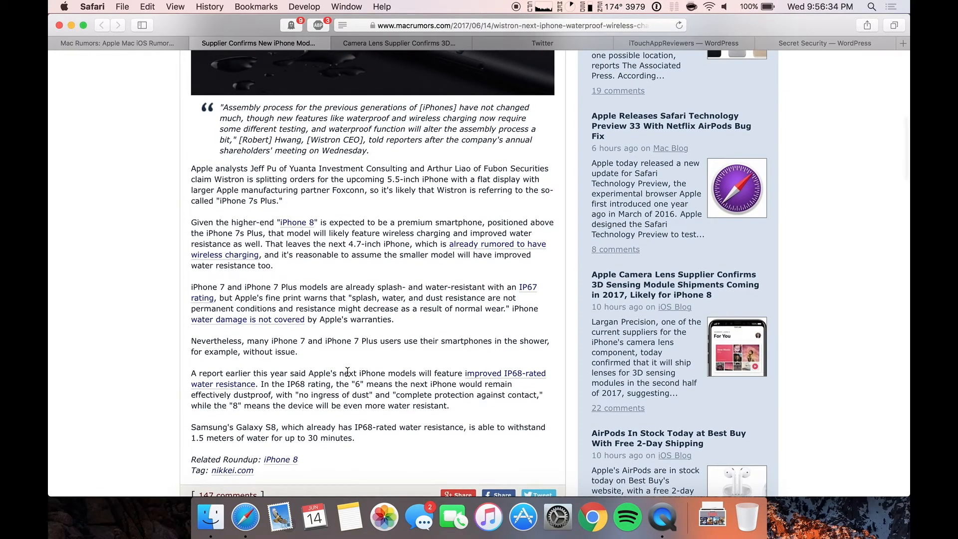
pyautogui.scroll(3)
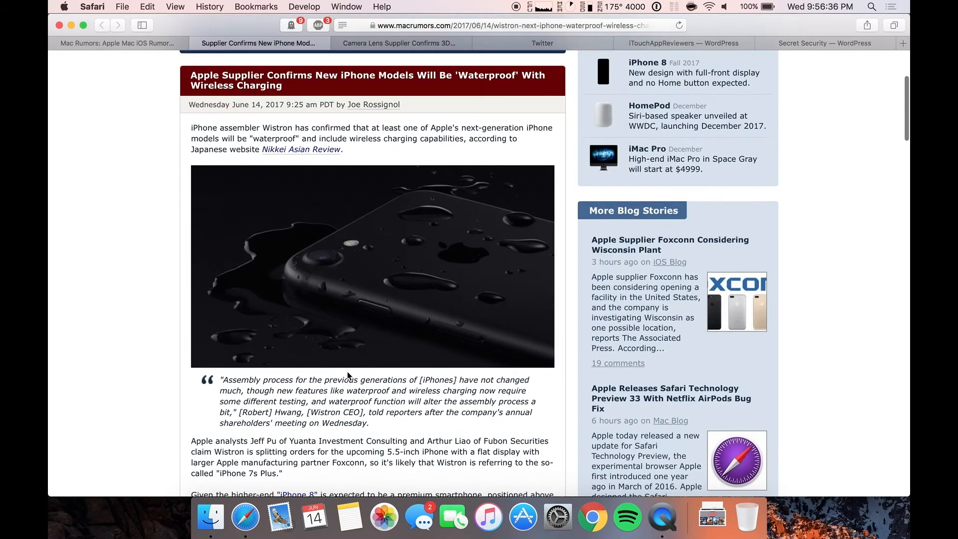
pyautogui.scroll(-3)
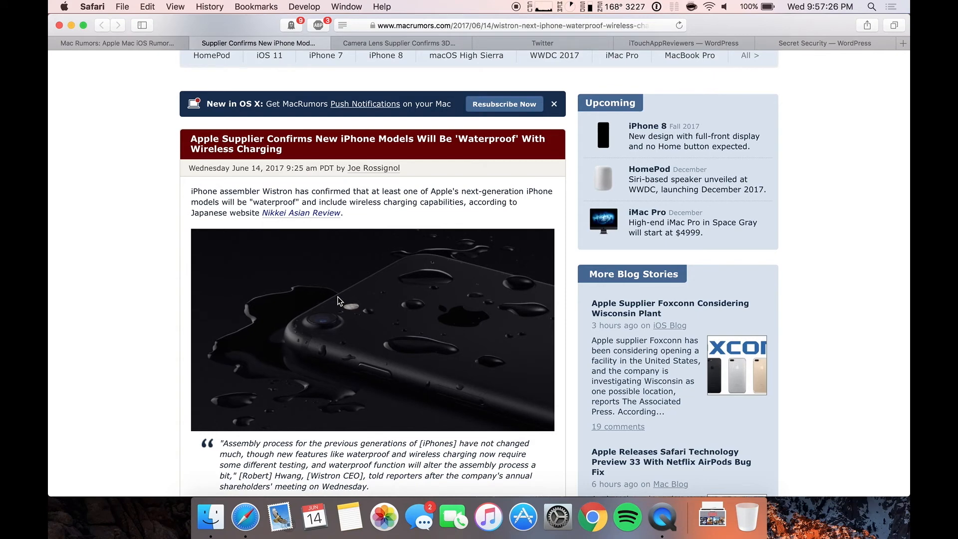
pyautogui.scroll(-3)
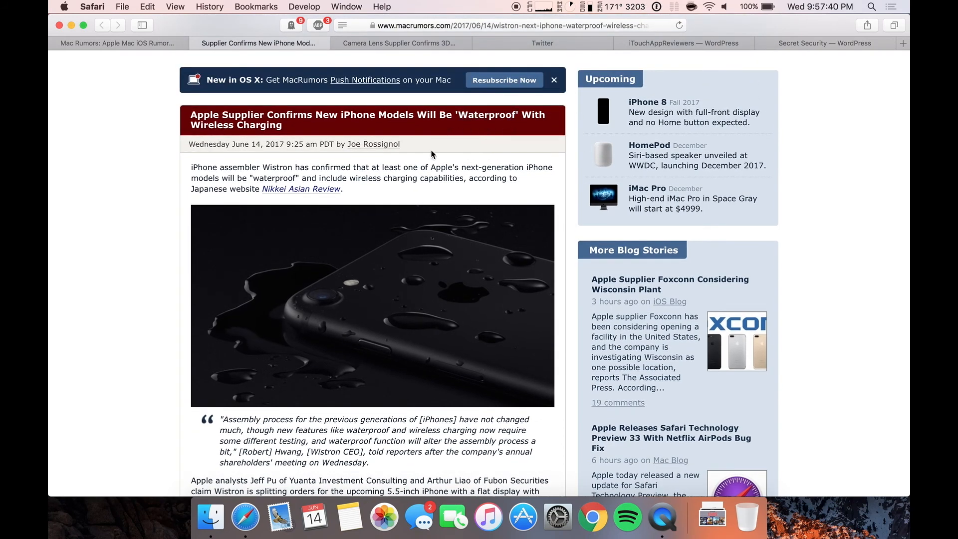
pyautogui.moveTo(452, 146)
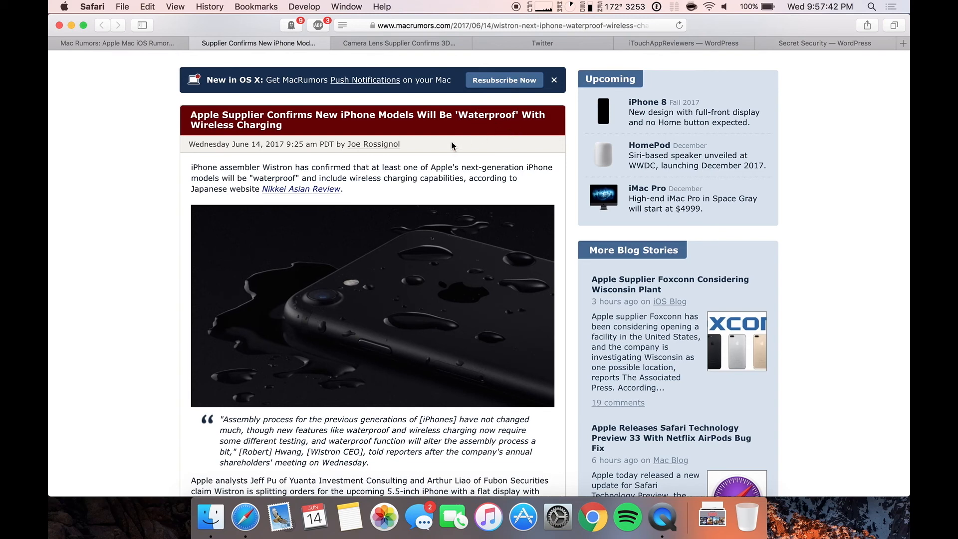
pyautogui.scroll(-3)
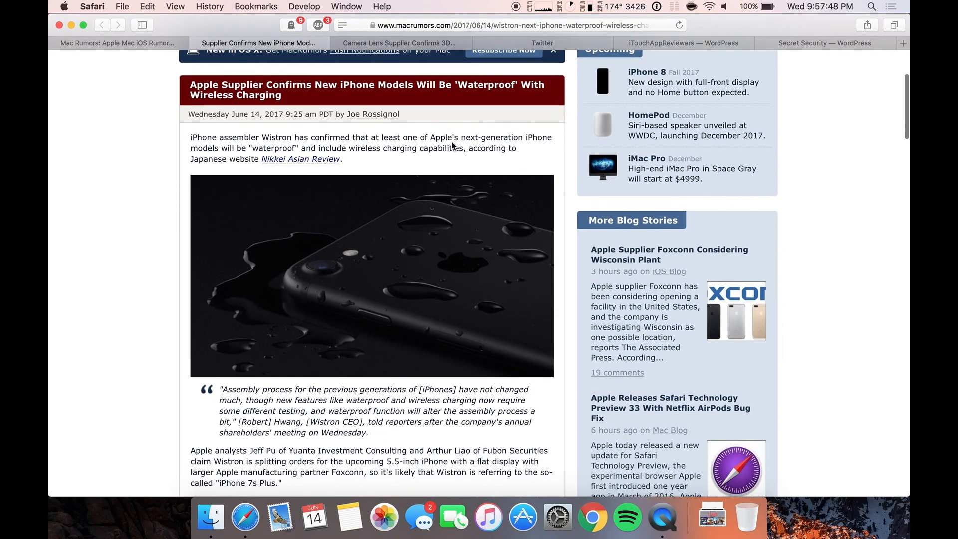
pyautogui.scroll(-3)
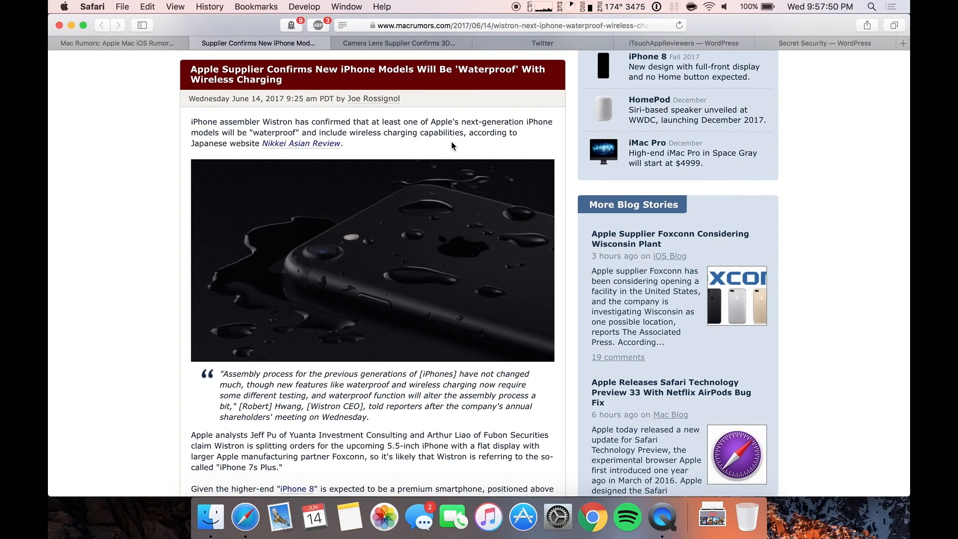